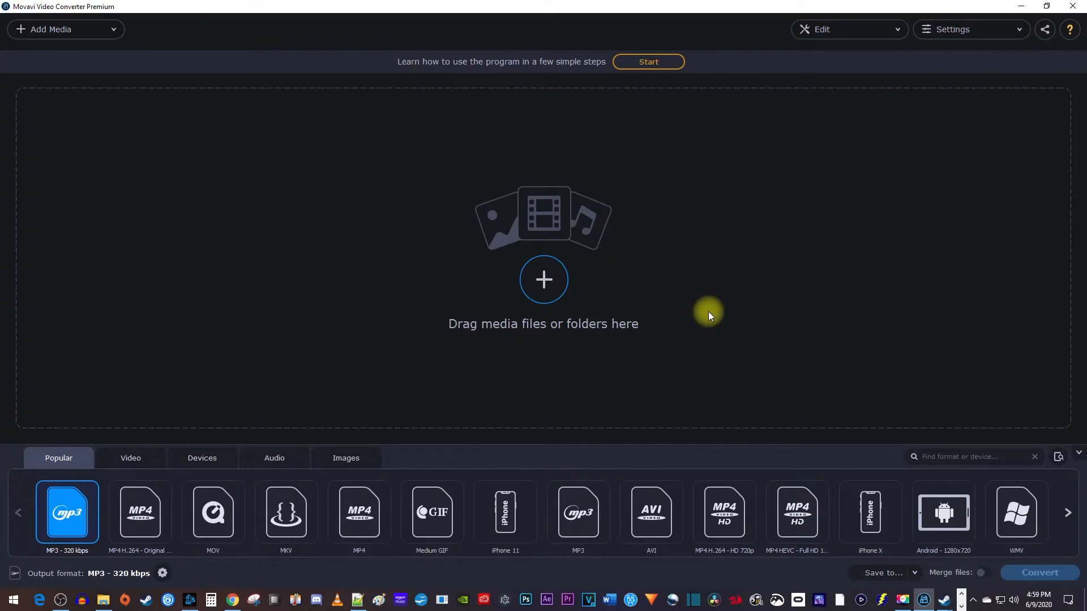
# Step: Add the Capoeira - 2089 stock footage video via Add Media > Add Video
pyautogui.click(66, 30)
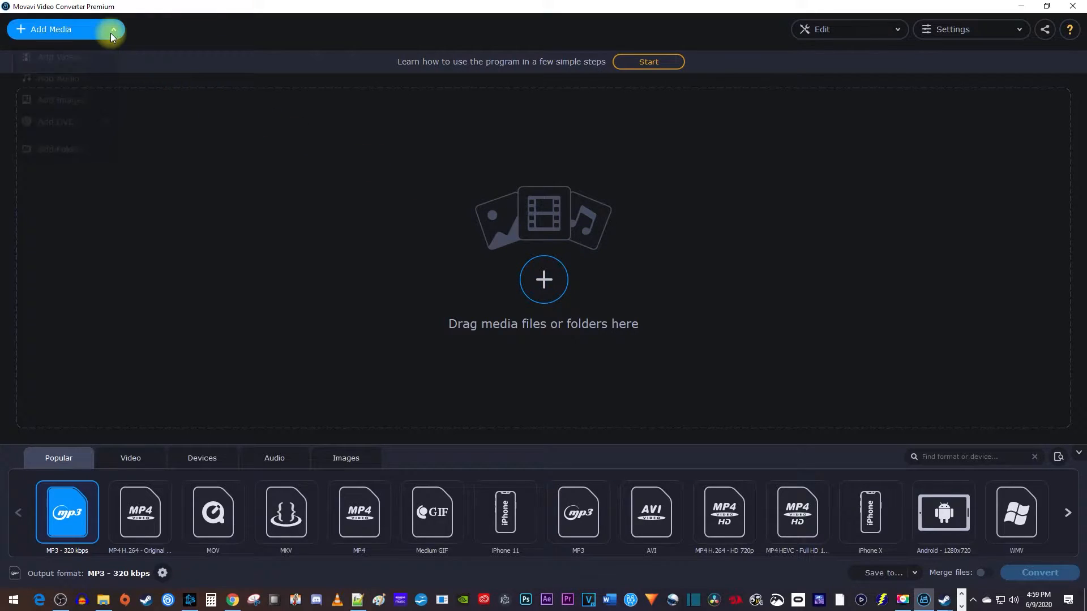
pyautogui.click(53, 29)
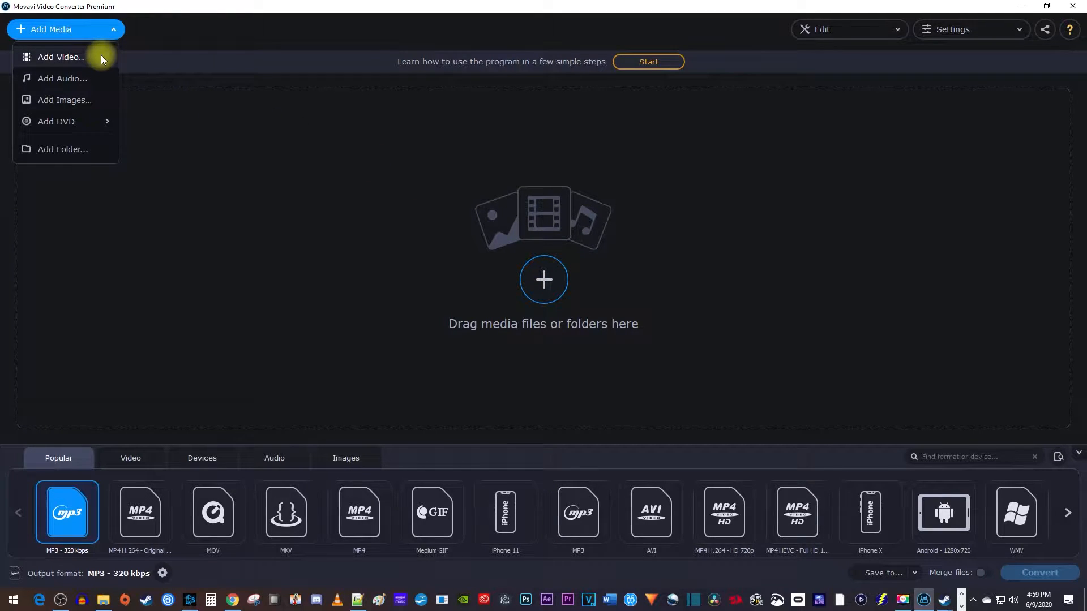
pyautogui.click(61, 57)
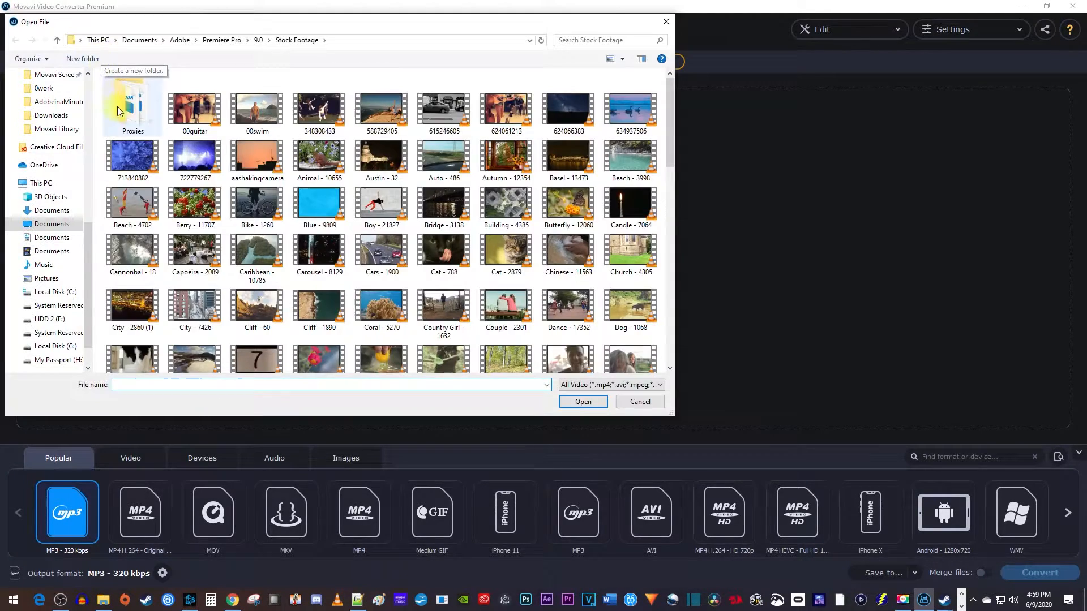
pyautogui.click(195, 249)
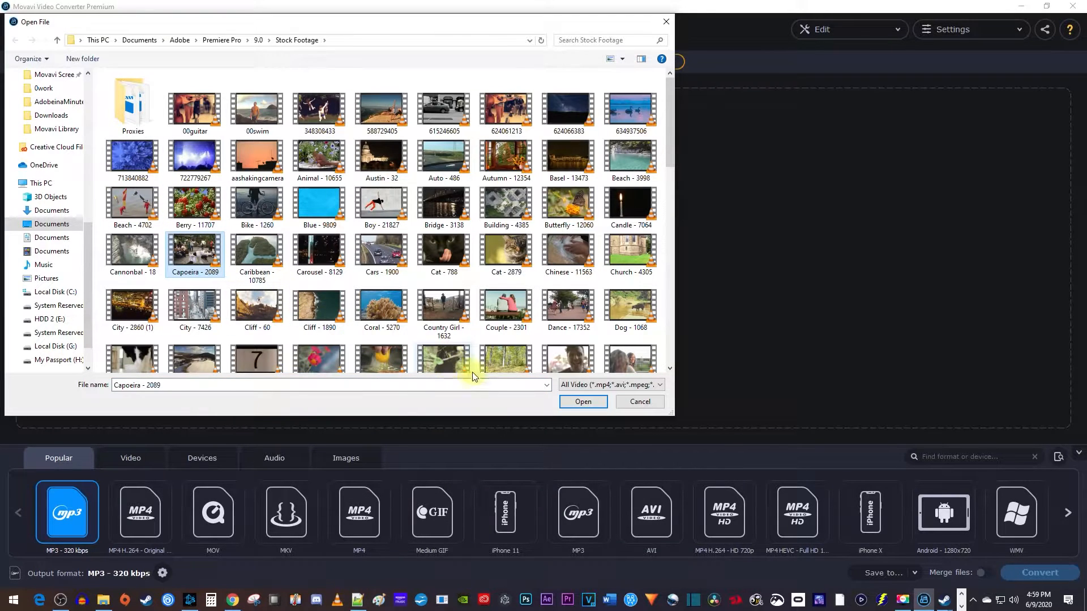
pyautogui.click(582, 400)
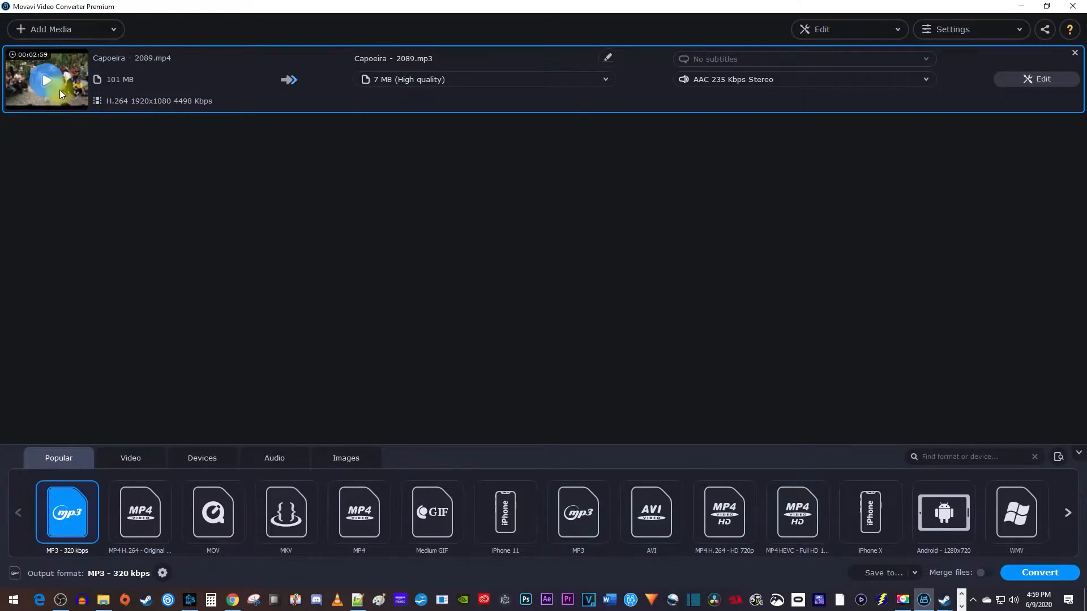
pyautogui.click(45, 80)
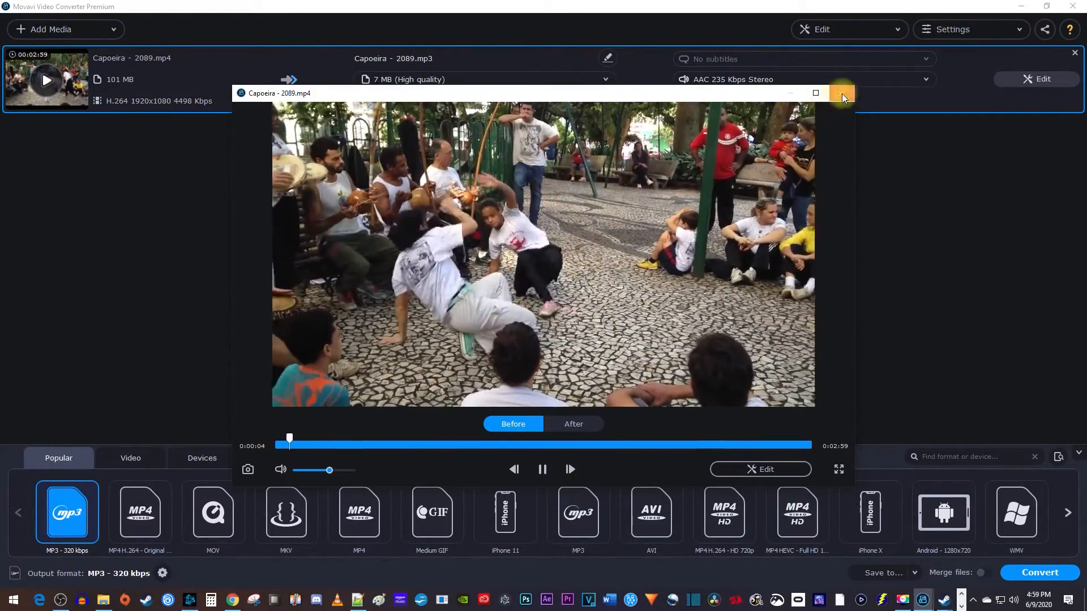
pyautogui.click(841, 93)
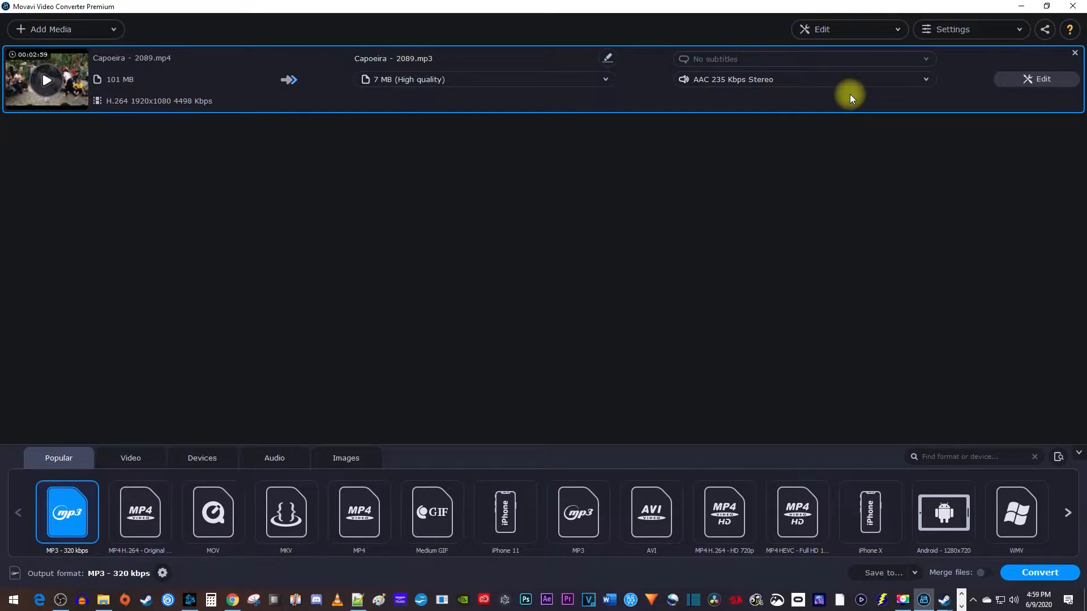
pyautogui.moveTo(298, 435)
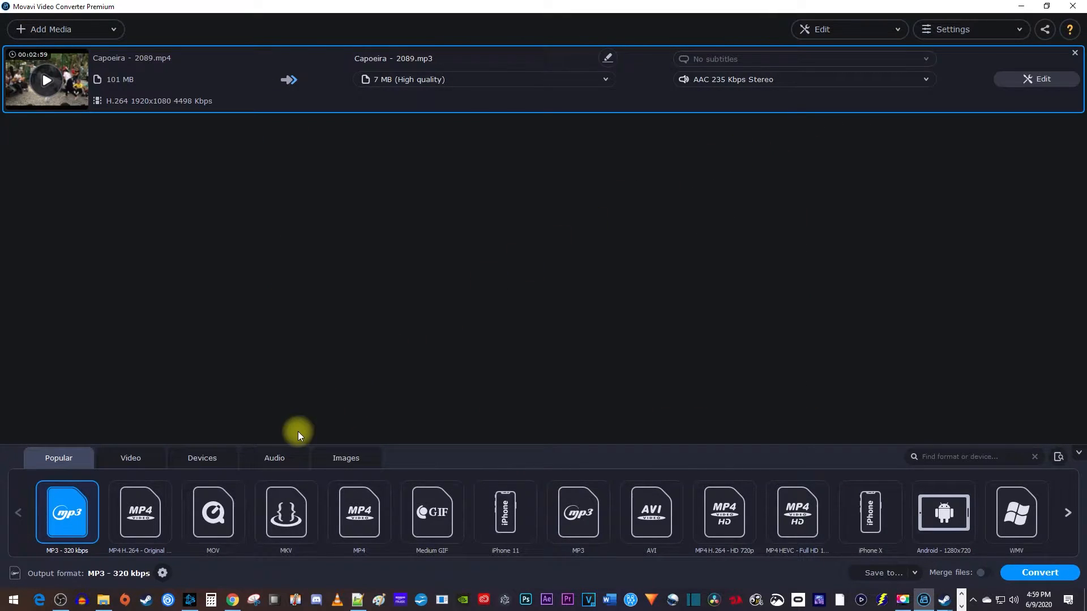
# Step: Choose MP3 at 320 kbps as the audio output and begin renaming the output file
pyautogui.click(274, 457)
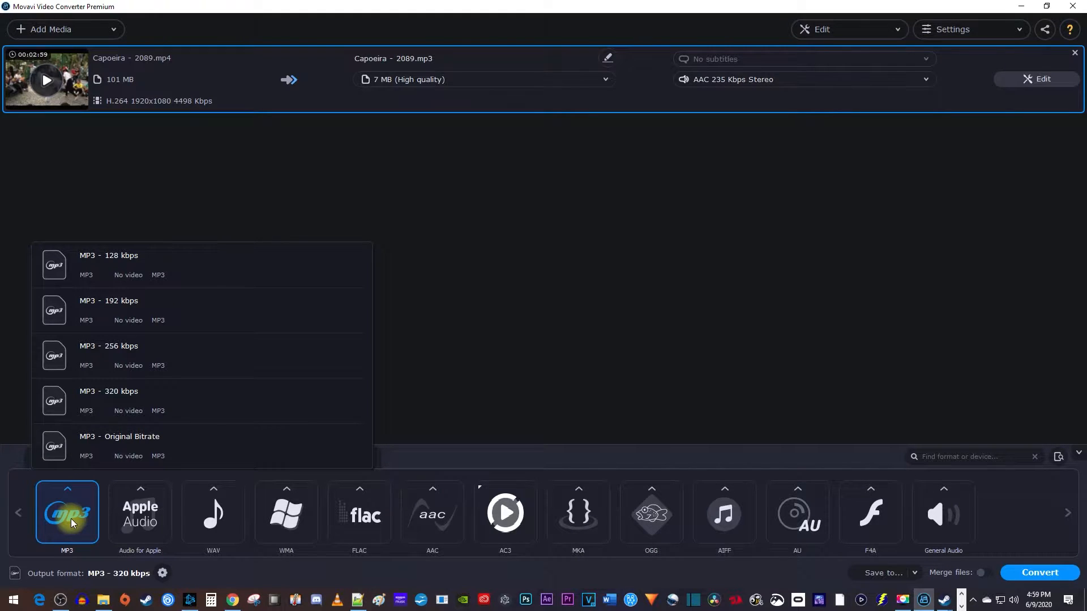
pyautogui.moveTo(156, 356)
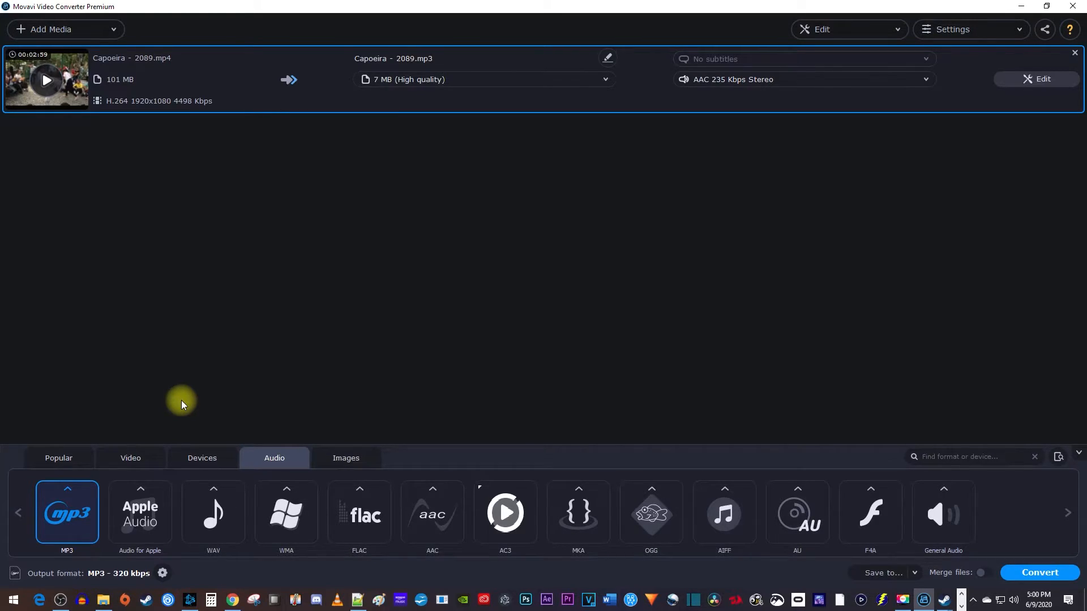
pyautogui.click(606, 57)
pyautogui.write('Song')
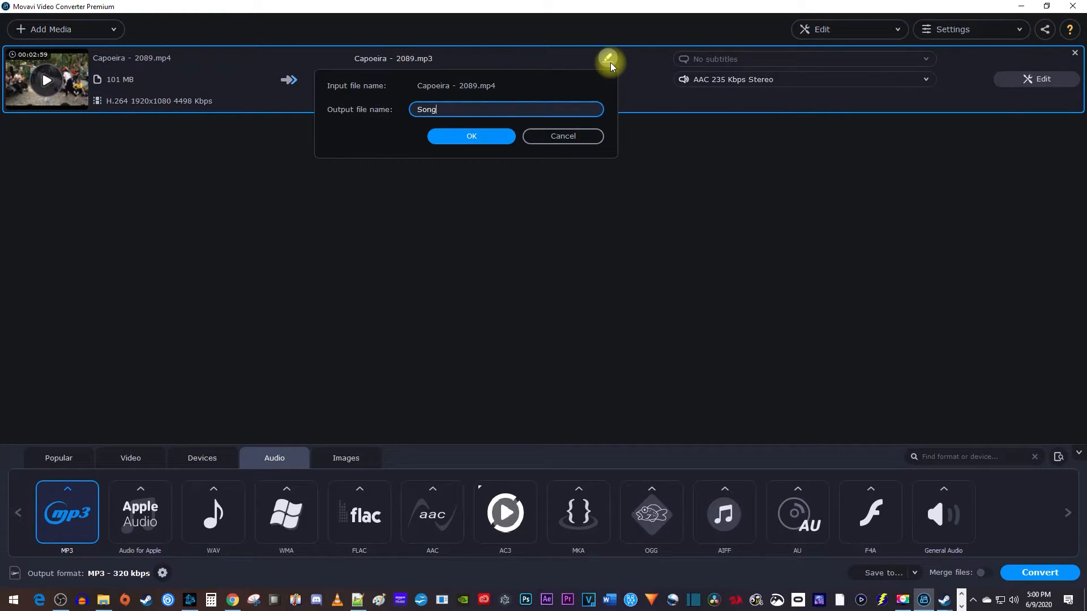
# Step: Confirm the output name Song.mp3 and save it to the Movavi Library folder
pyautogui.click(471, 136)
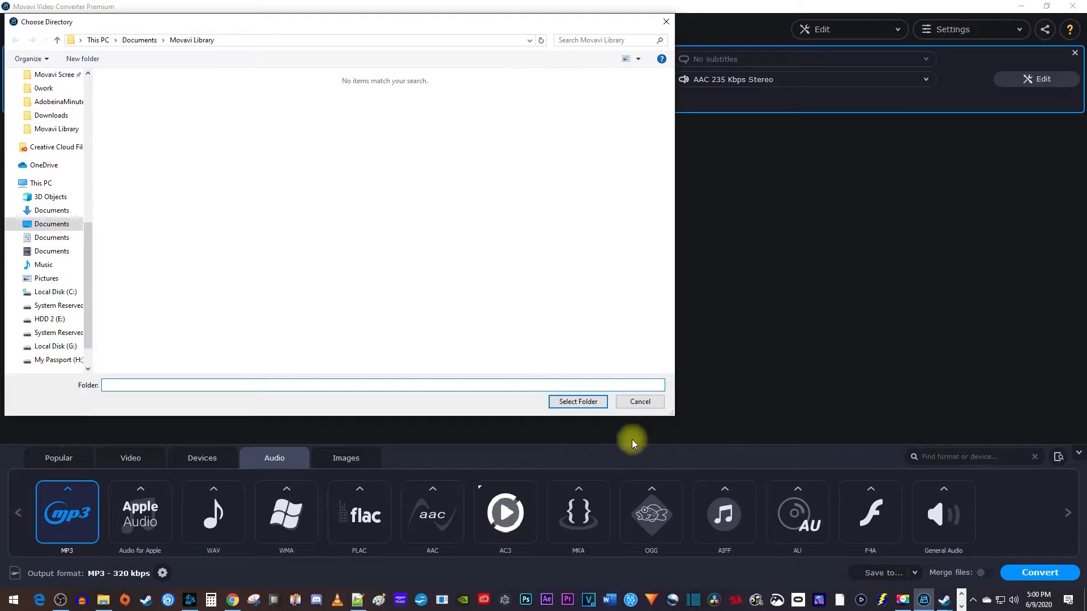
pyautogui.click(638, 401)
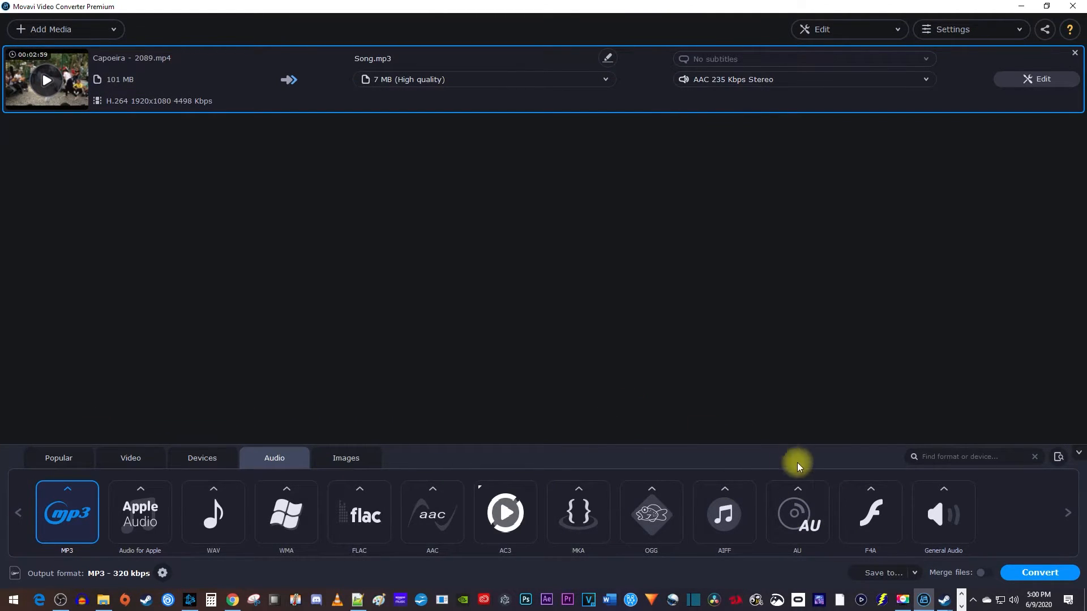
# Step: Convert to Song.mp3 and play it from the Movavi Library folder in VLC
pyautogui.click(1037, 572)
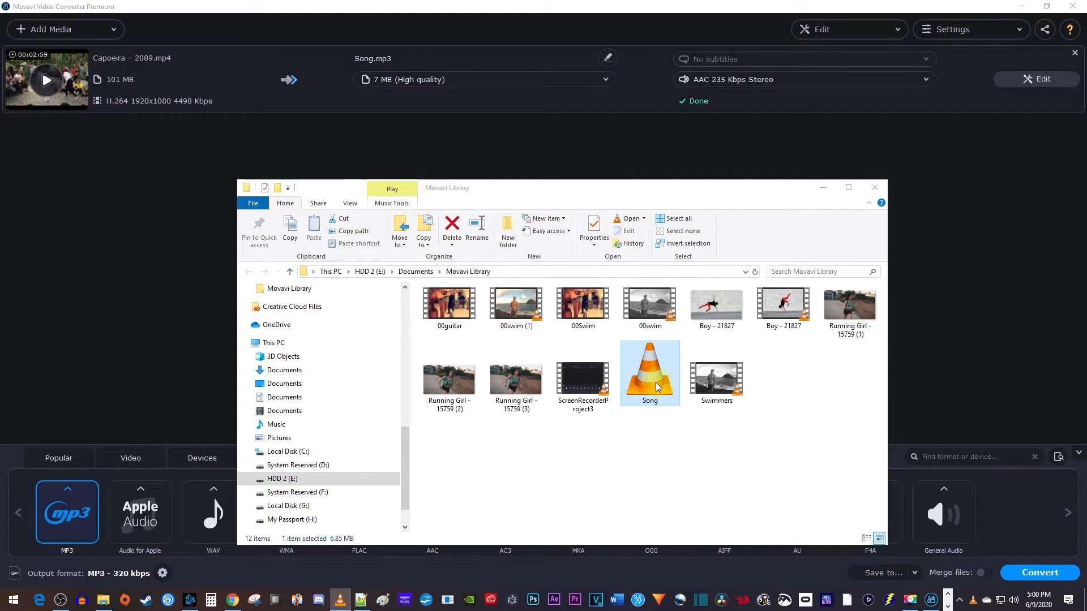
pyautogui.doubleClick(649, 372)
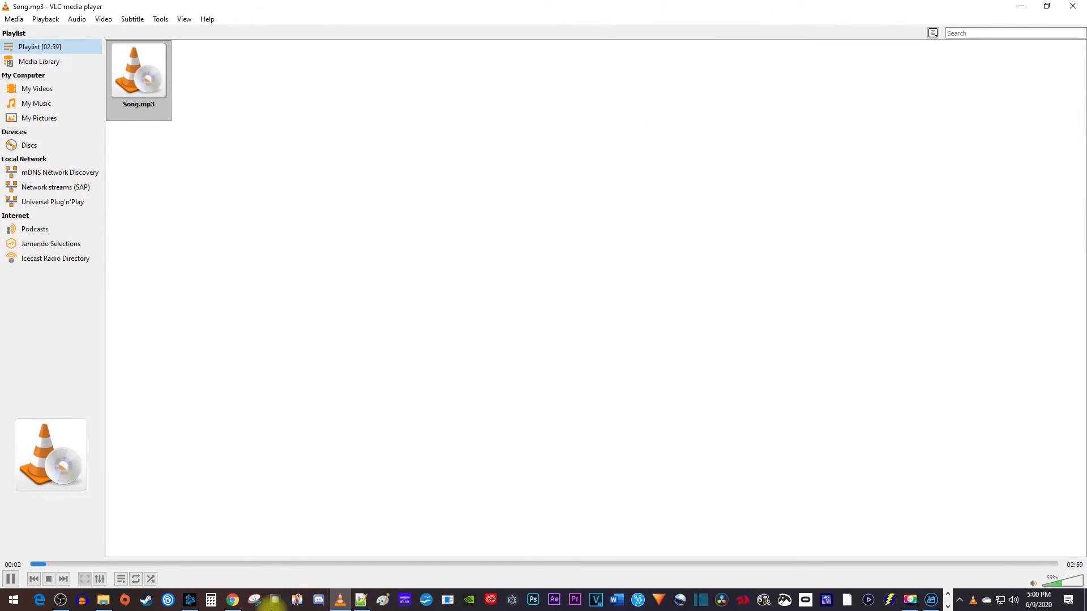